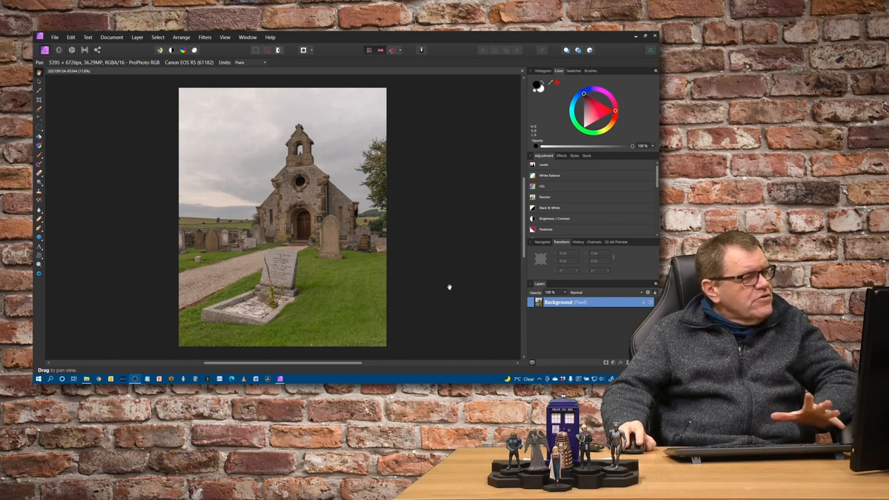
mouse_move(270, 272)
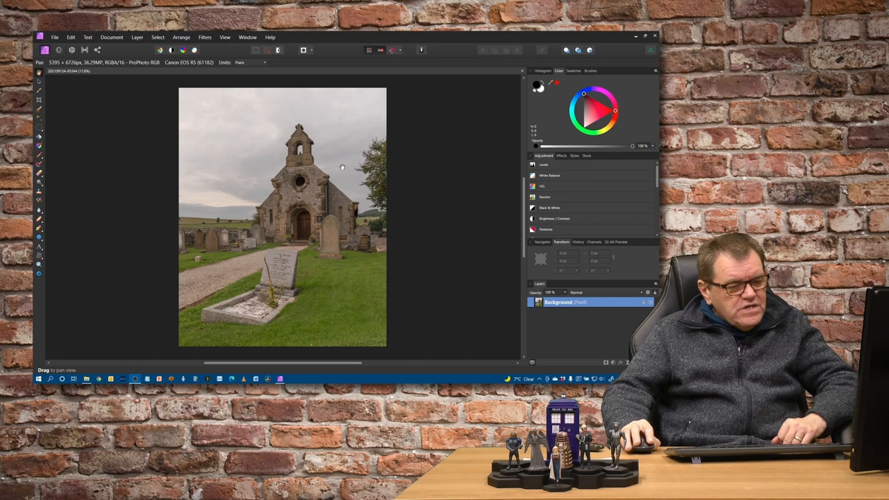
mouse_move(470, 236)
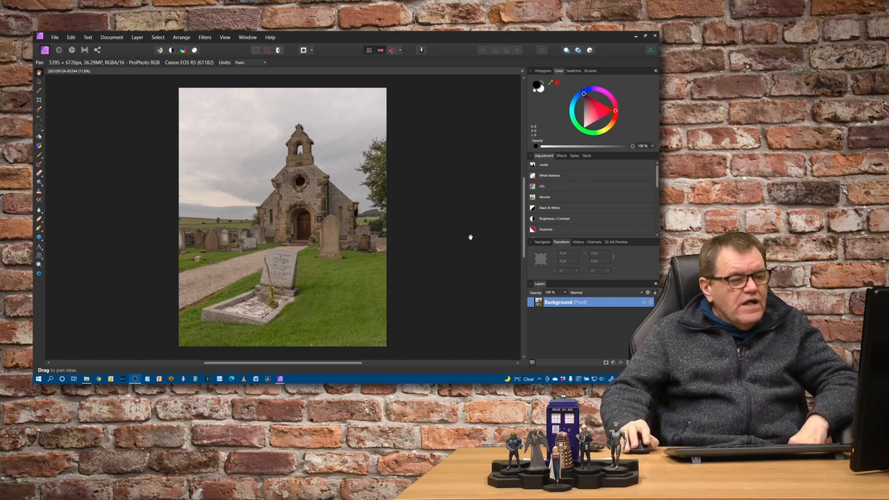
mouse_move(427, 297)
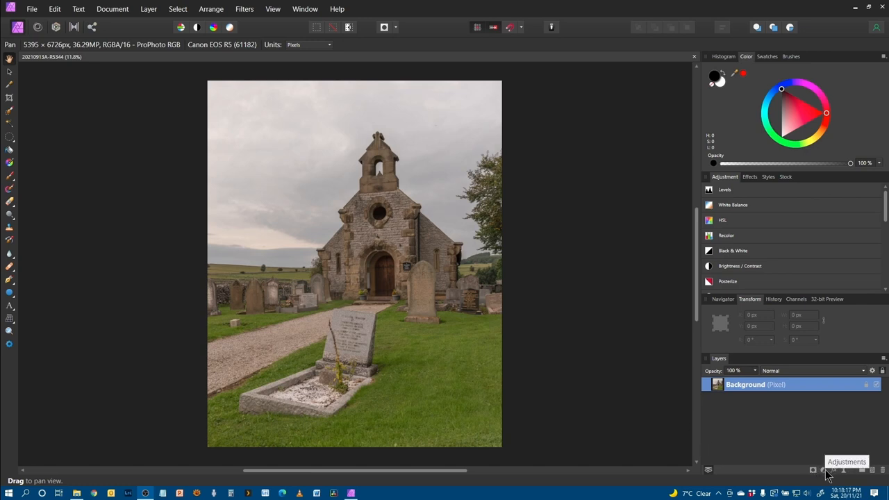
Add a Curves adjustment above the background and pull the curve down for a darker, moodier sky.
left_click(847, 469)
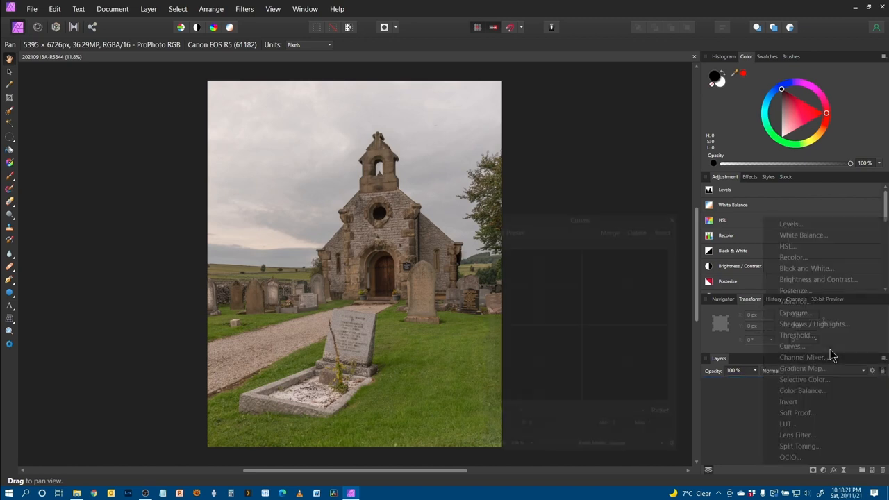
left_click(790, 346)
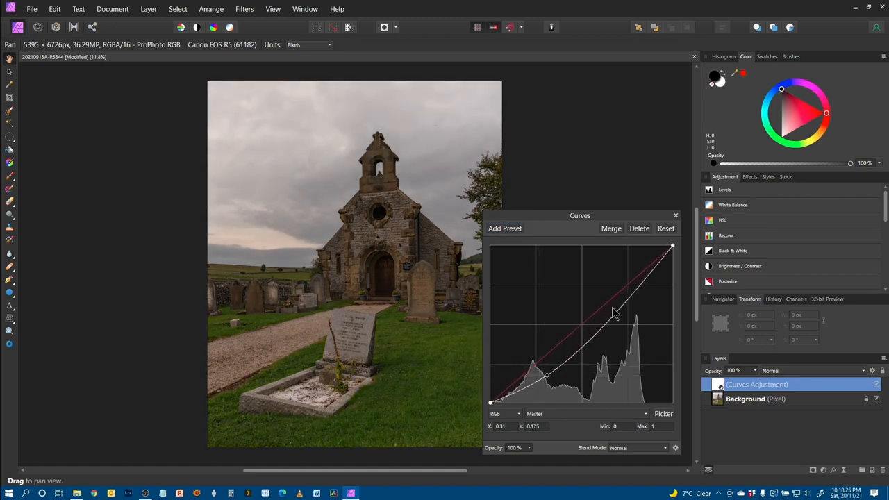
left_click_drag(614, 312, 632, 311)
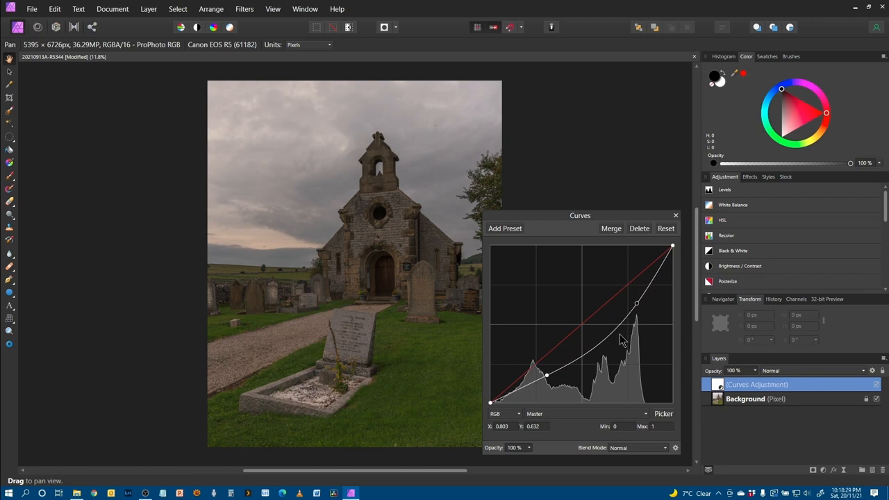
left_click_drag(636, 302, 602, 338)
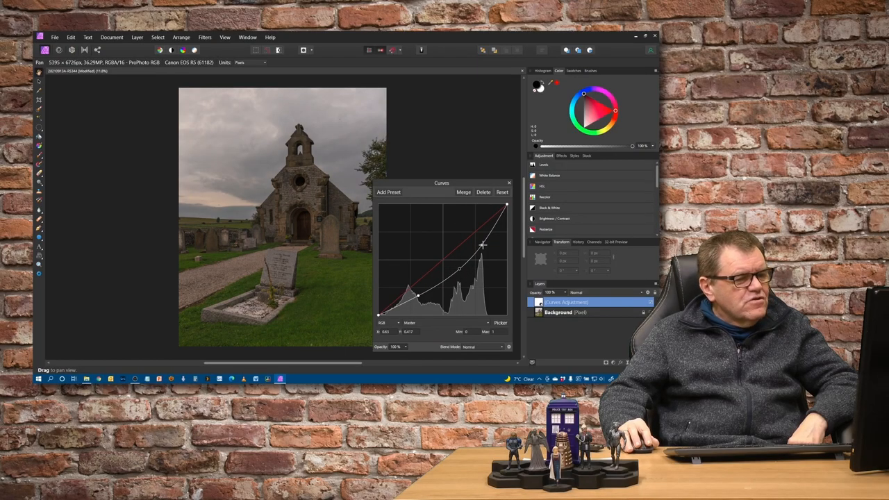
left_click_drag(483, 250, 483, 243)
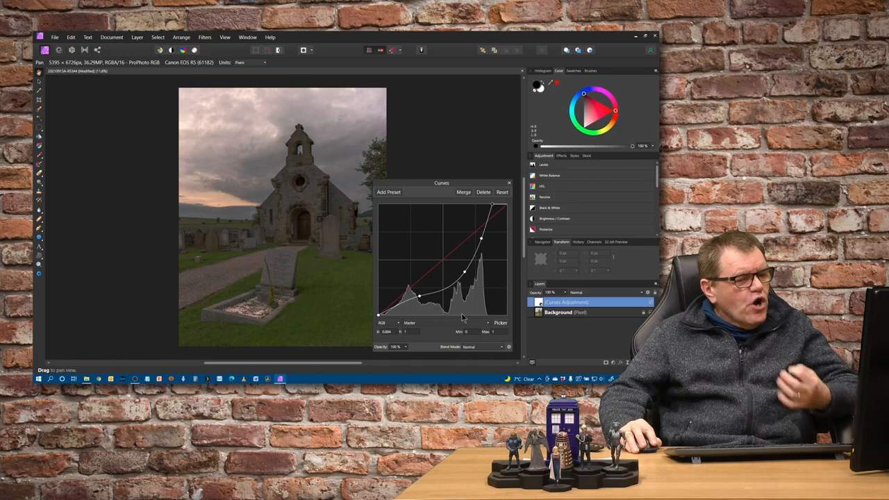
mouse_move(458, 192)
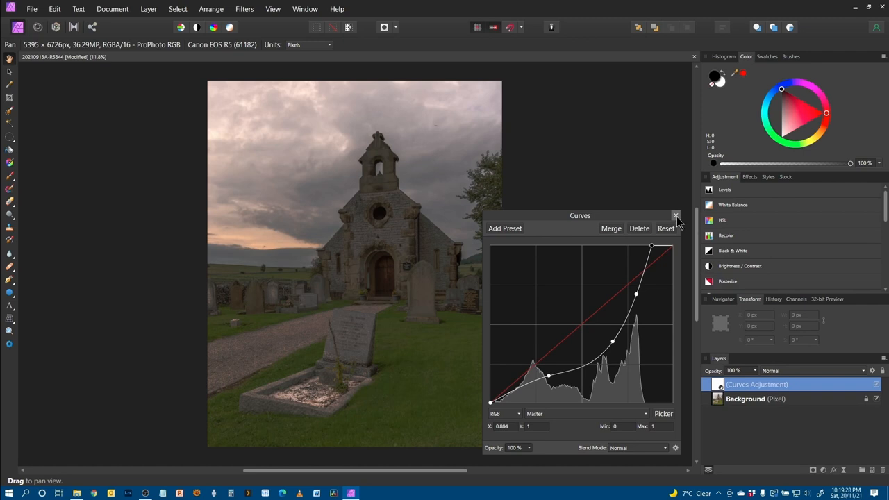
Paint black on the Curves layer with the Paint Brush to restore brightness to the church and graveyard.
left_click(675, 217)
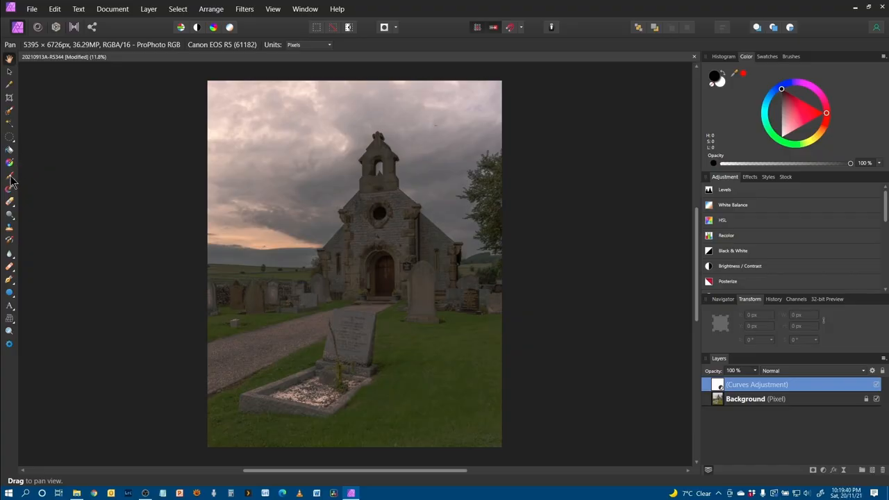
left_click(10, 176)
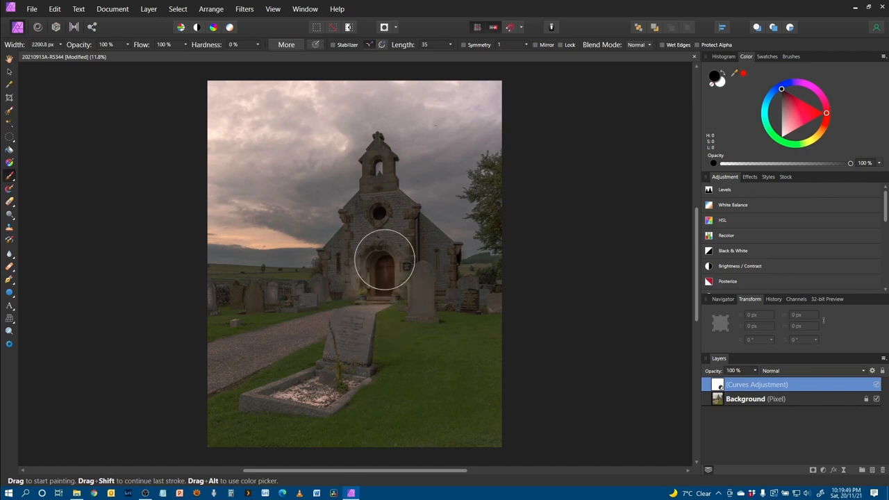
left_click_drag(386, 261, 450, 358)
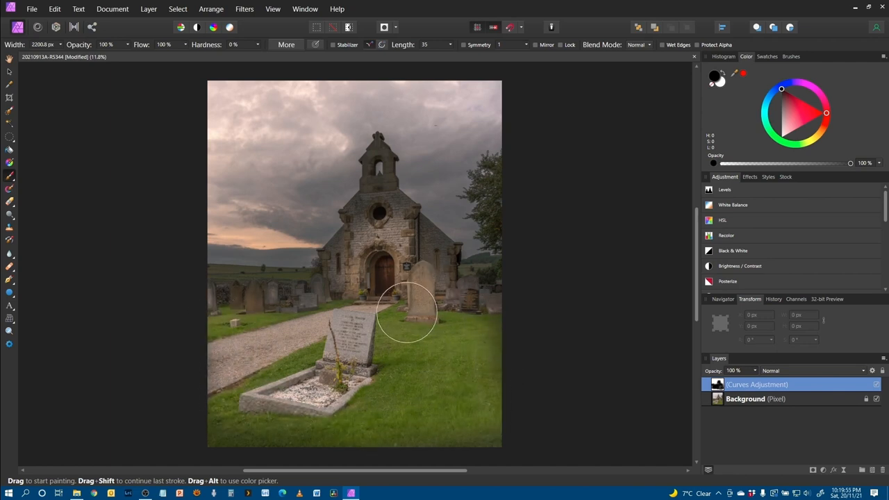
mouse_move(395, 347)
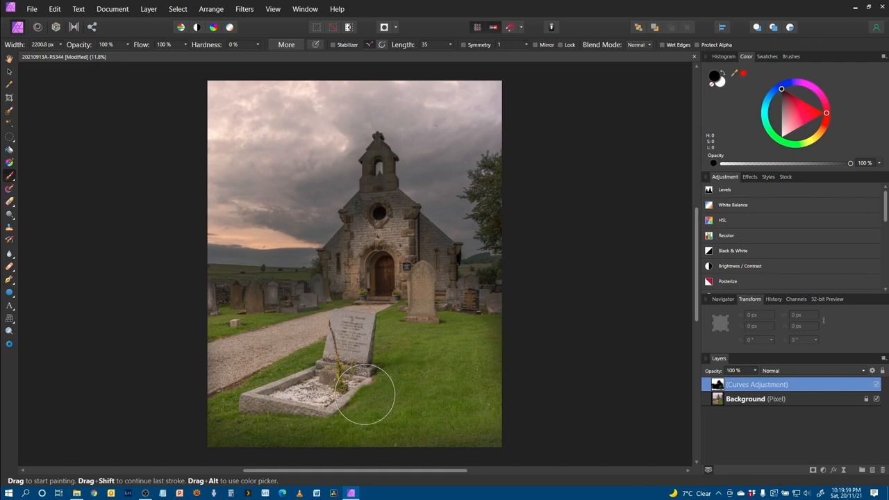
mouse_move(355, 381)
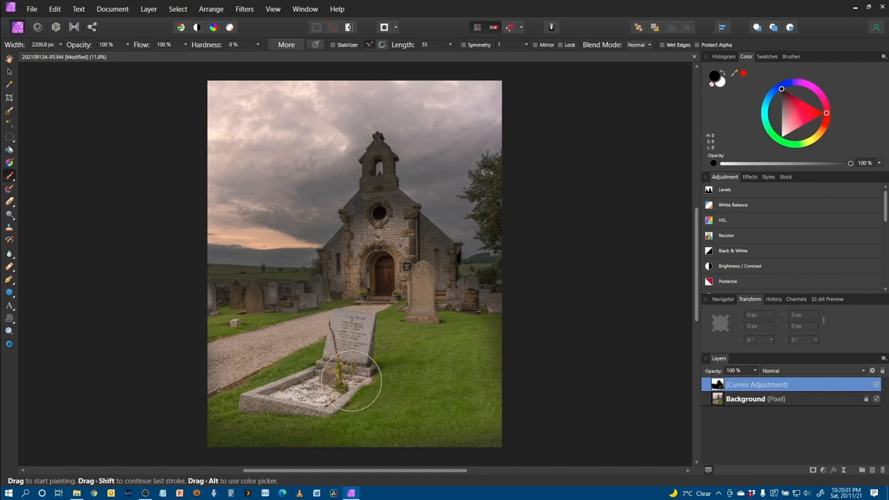
mouse_move(467, 229)
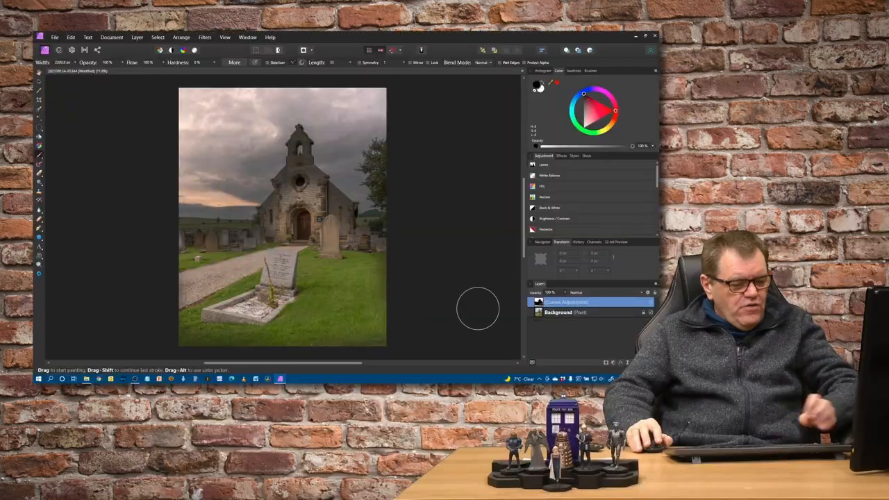
Undo the painted strokes, group the Curves adjustment and attach a layer mask to the group.
key("ctrl+z")
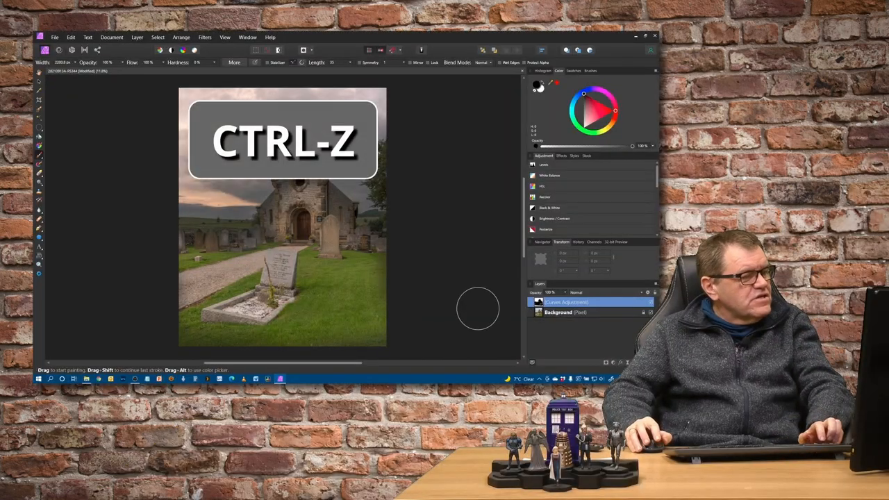
key("ctrl+z")
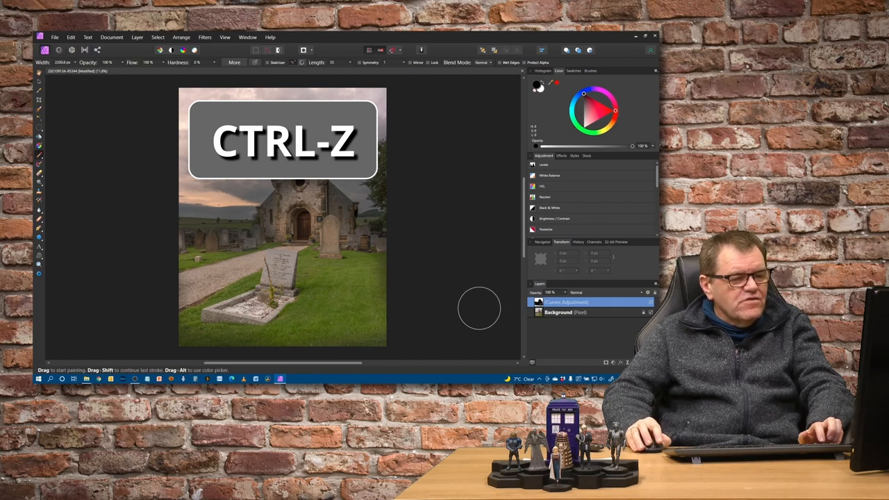
key("ctrl+z")
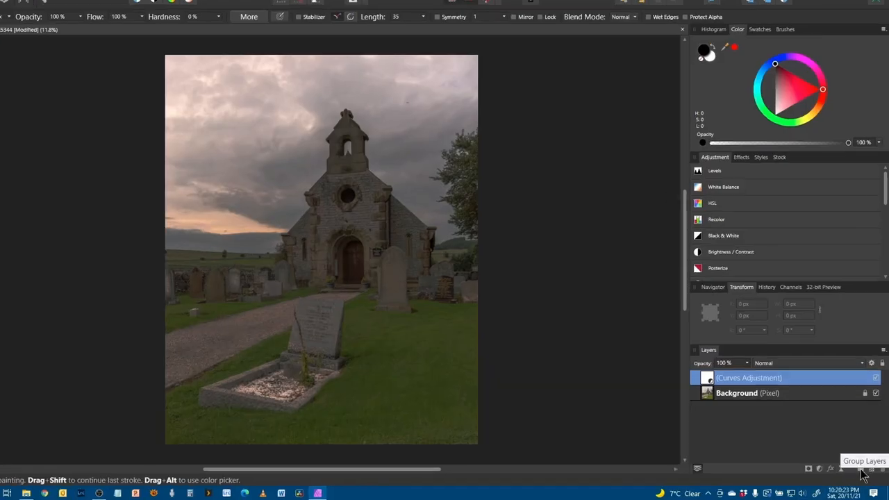
left_click(841, 467)
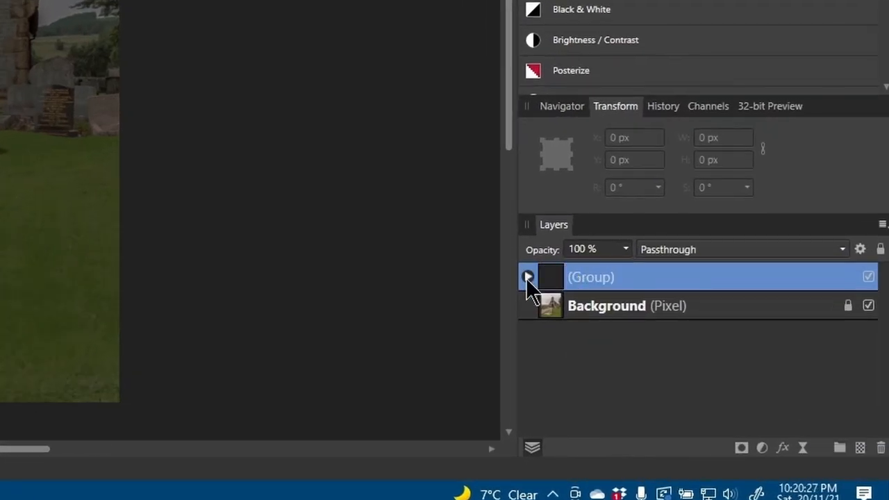
double_click(590, 276)
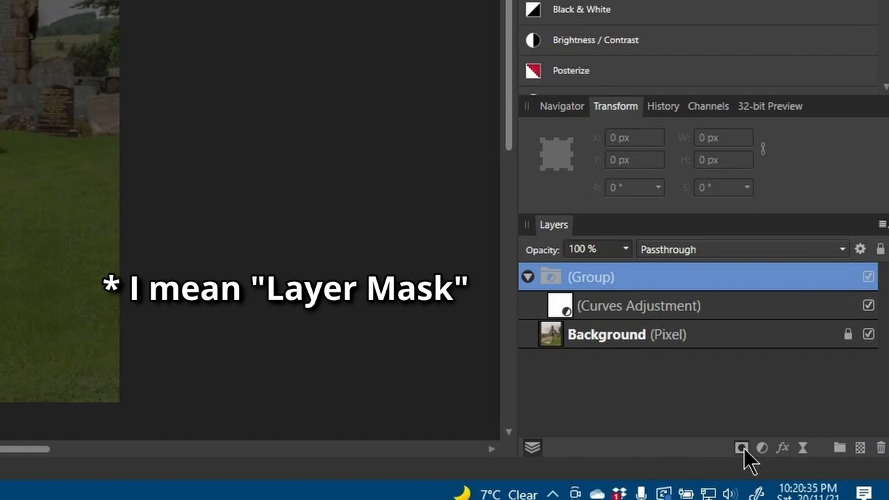
left_click(742, 447)
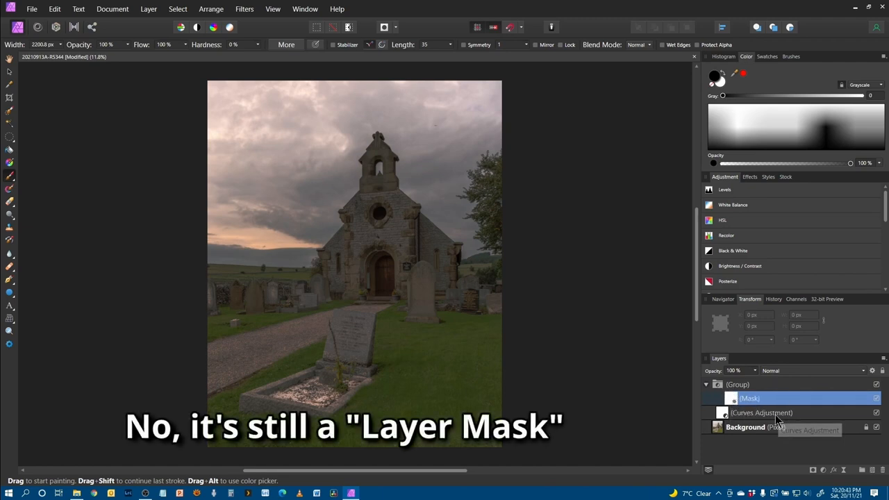
mouse_move(788, 422)
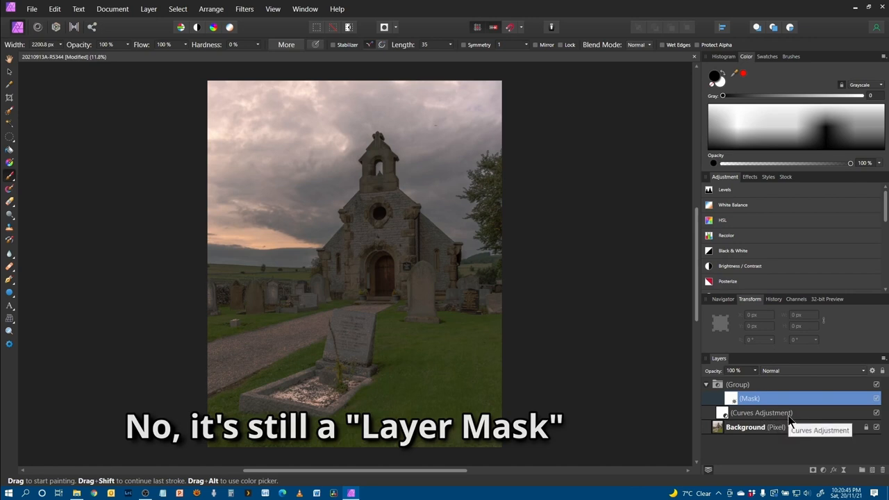
mouse_move(220, 298)
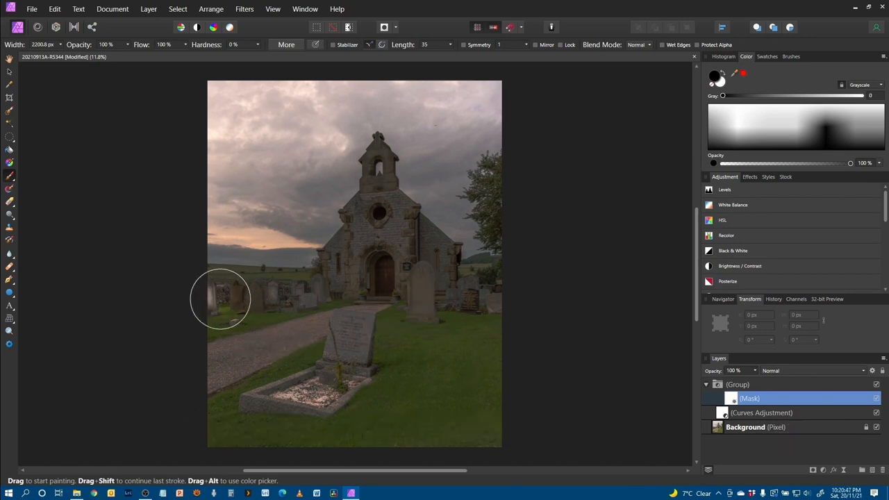
Paint black on the group mask over the grass, path and church so only the sky stays darkened.
left_click_drag(221, 299, 289, 359)
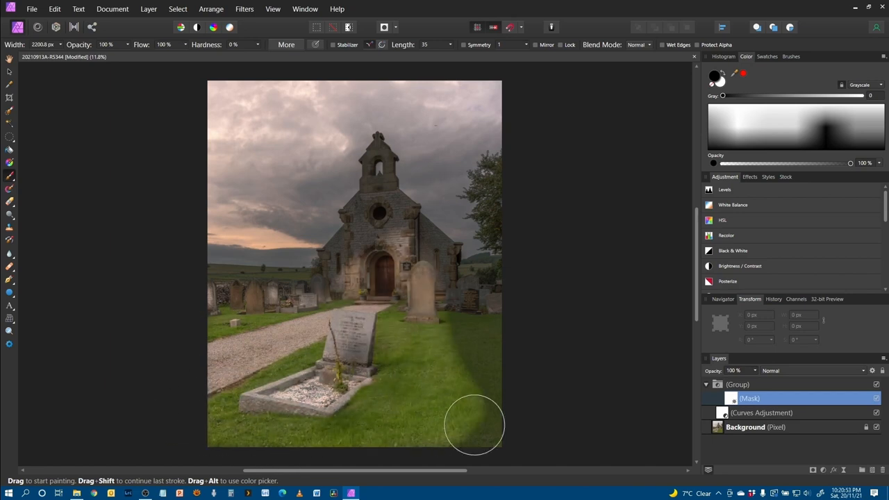
left_click_drag(475, 423, 489, 286)
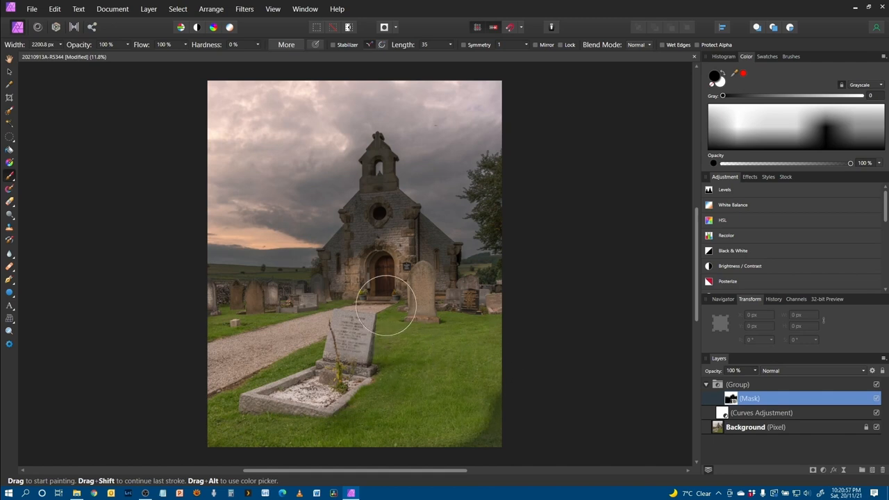
mouse_move(409, 214)
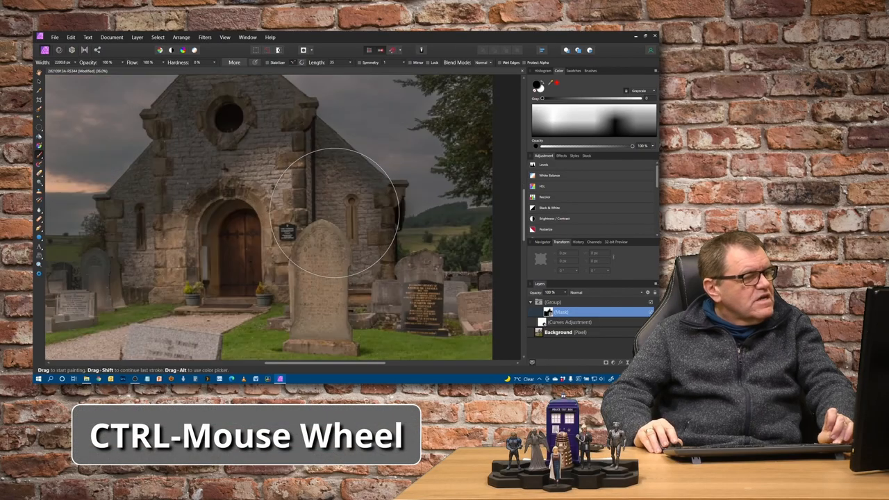
scroll("up", 3)
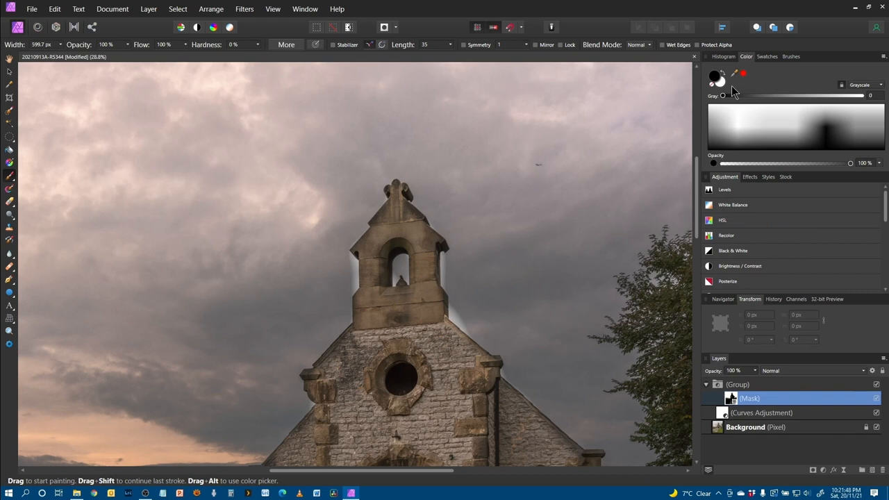
mouse_move(739, 82)
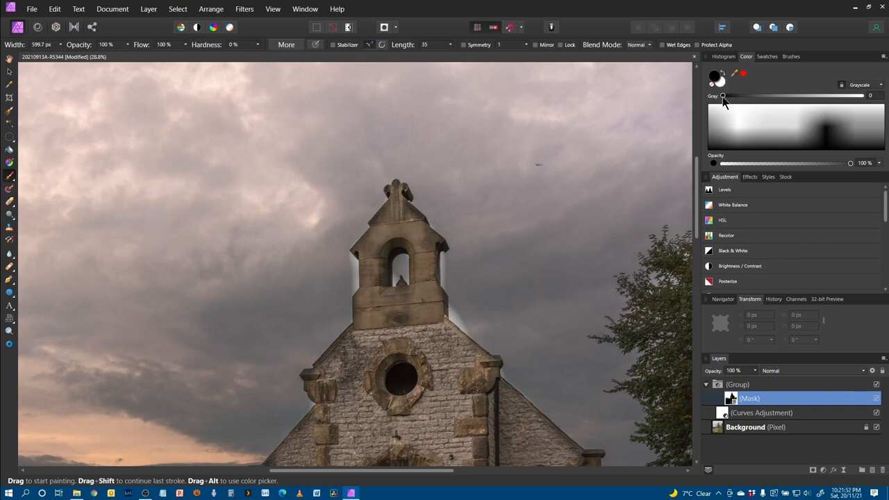
Adjust the grey shade, swap colours and resize the brush to clean the mask edges around the bell tower.
left_click_drag(722, 96, 861, 96)
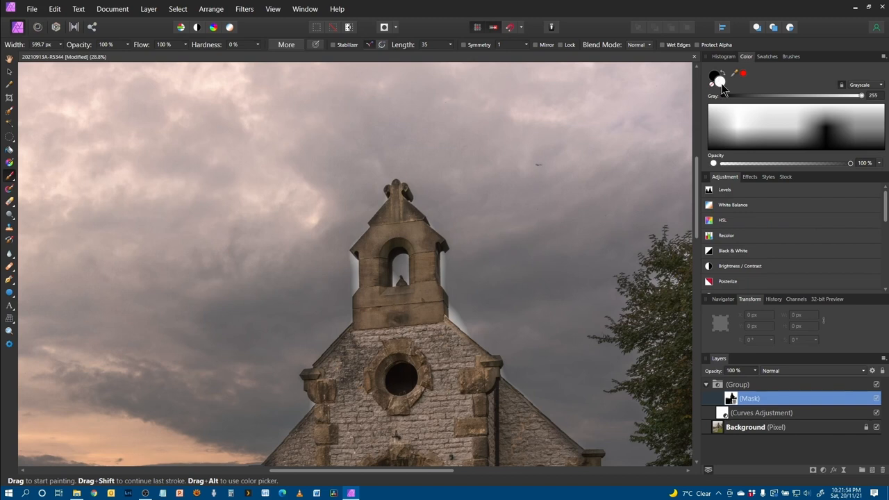
key("x")
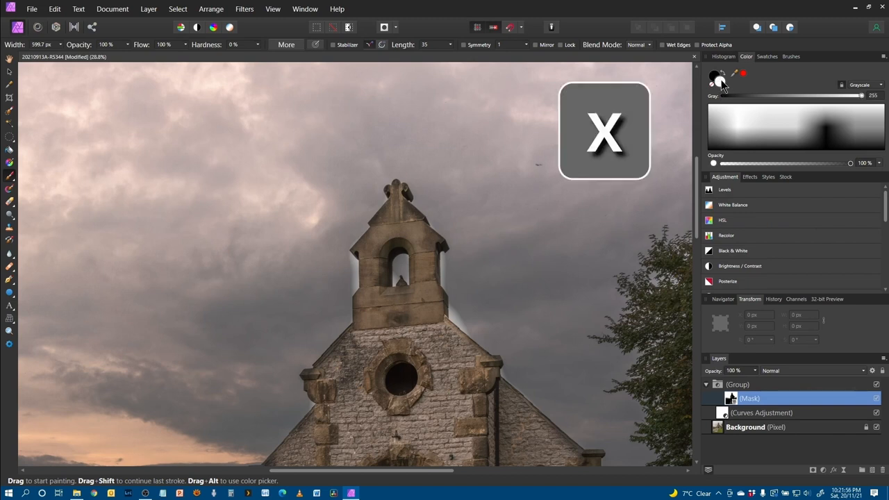
mouse_move(478, 270)
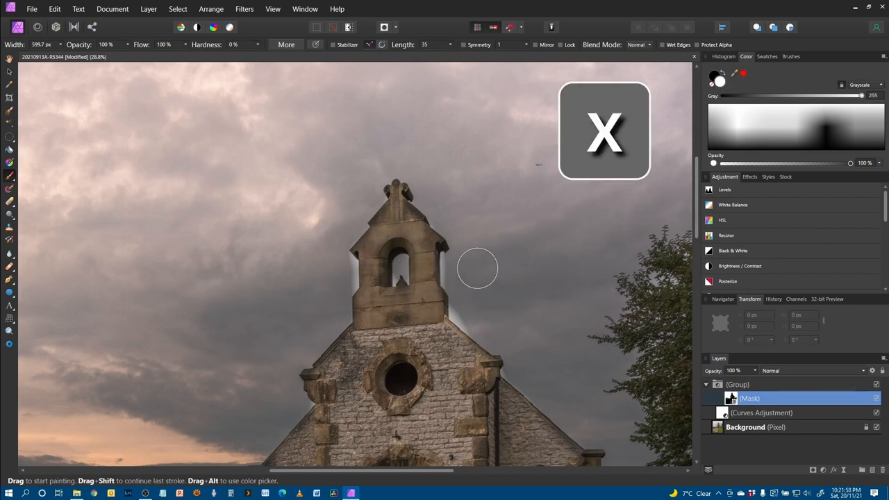
key("[")
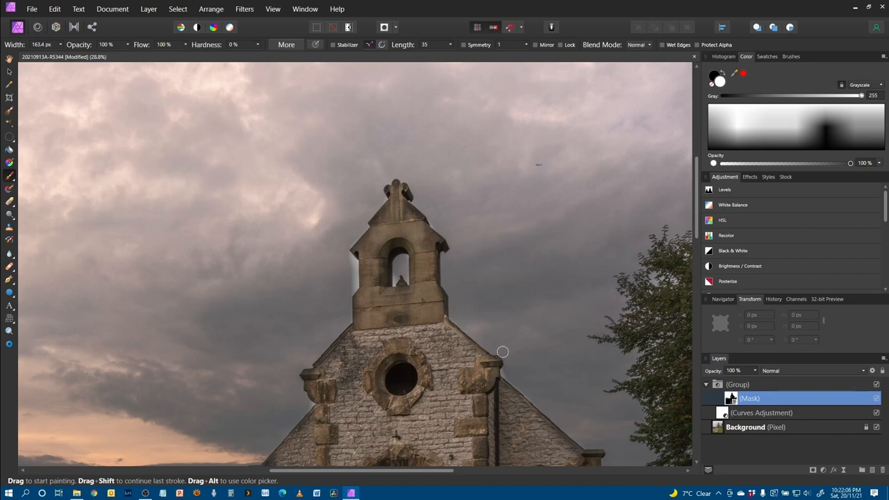
mouse_move(346, 257)
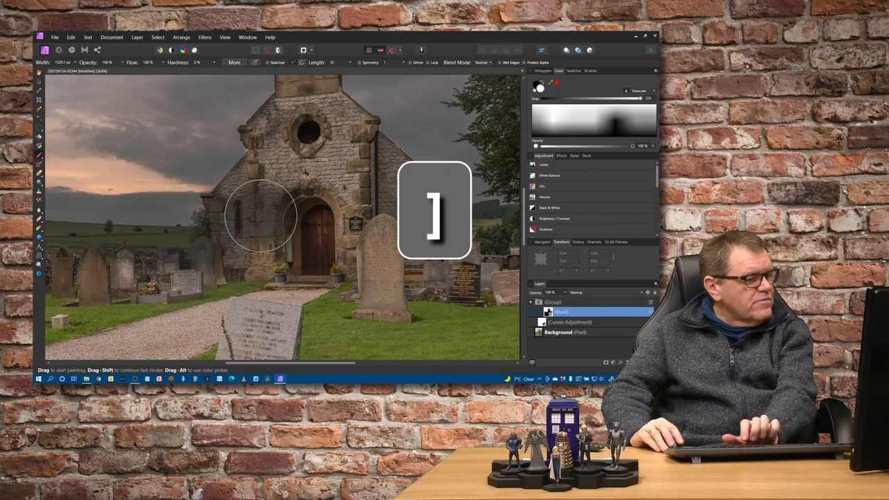
key("x")
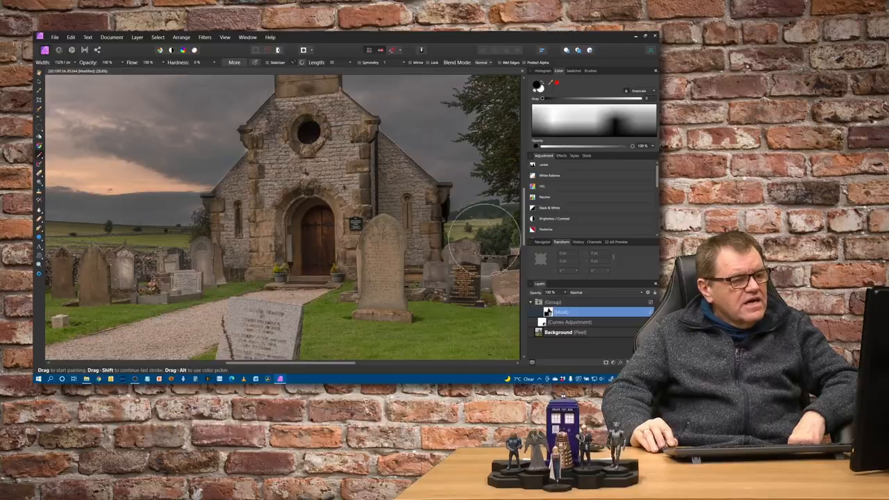
key("ctrl+0")
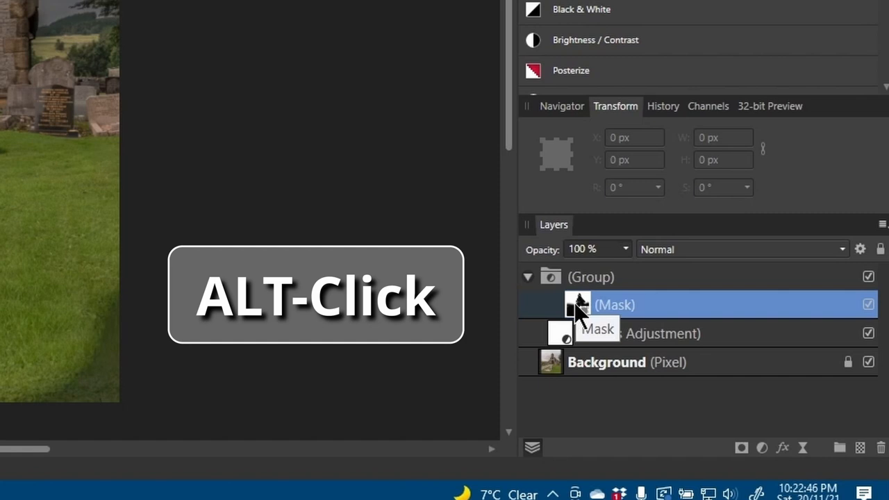
Show the group's mask by itself in black and white to reveal leftover grey patches.
left_click(578, 304)
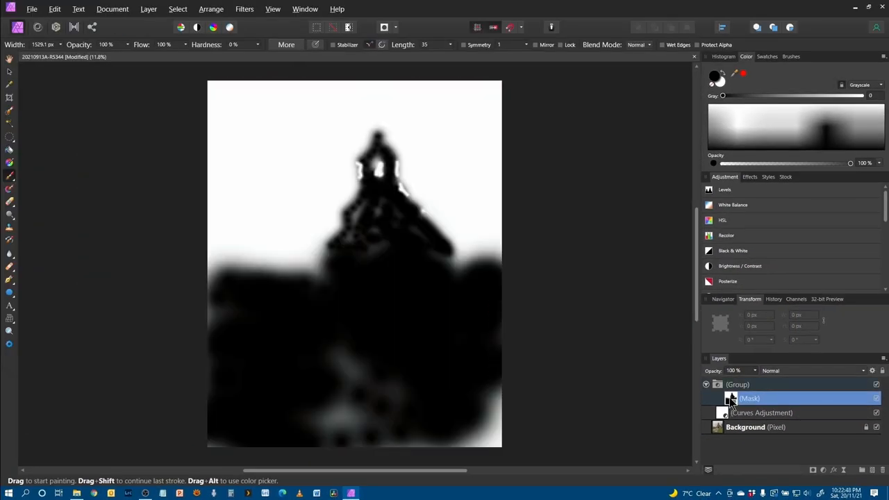
mouse_move(730, 442)
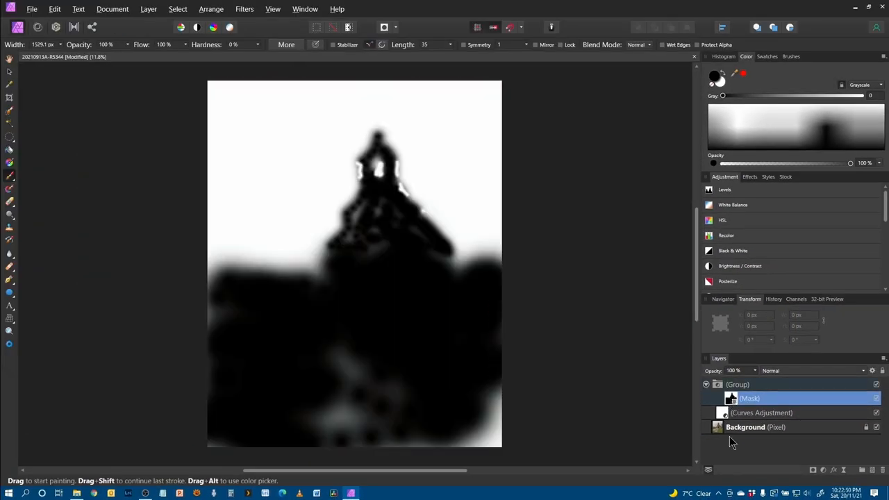
mouse_move(361, 249)
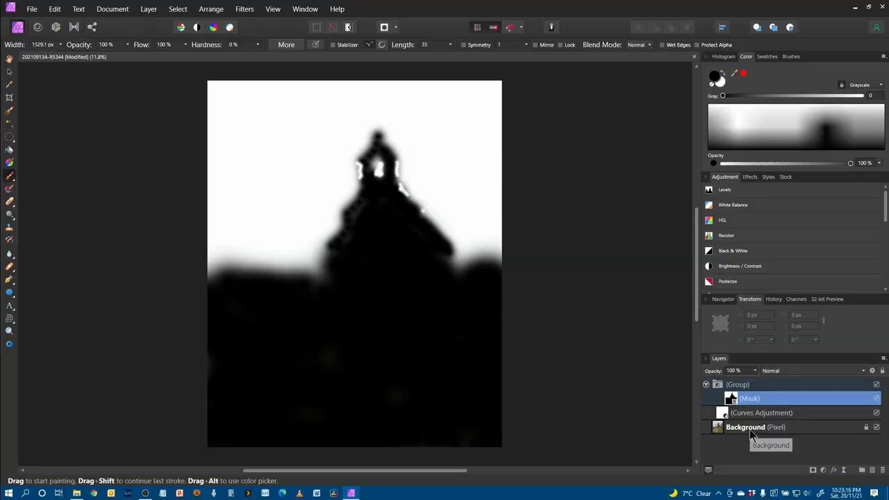
Return to the full photo view and pull the Curves points further down to deepen the masked sky.
left_click(745, 428)
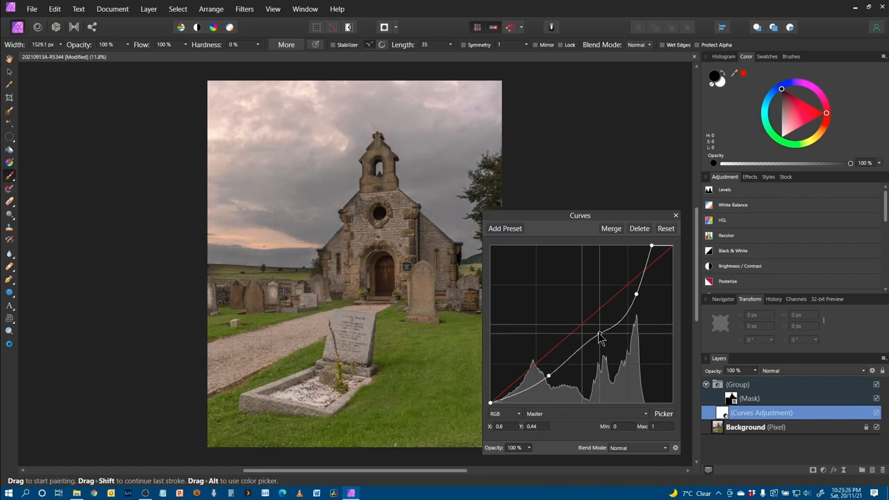
left_click_drag(599, 338, 611, 344)
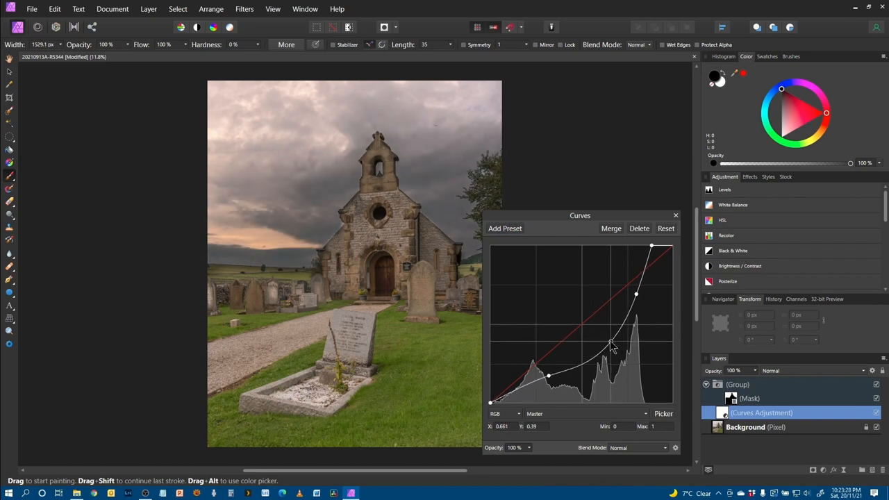
left_click_drag(611, 346, 603, 350)
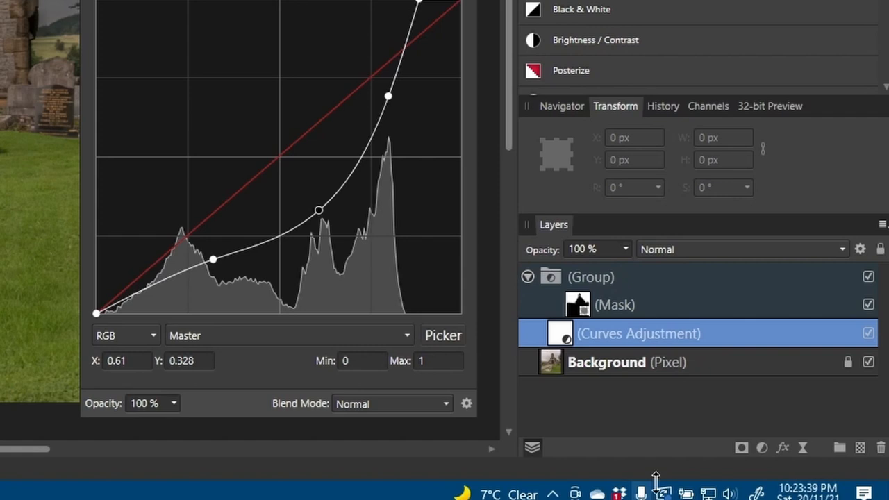
mouse_move(761, 447)
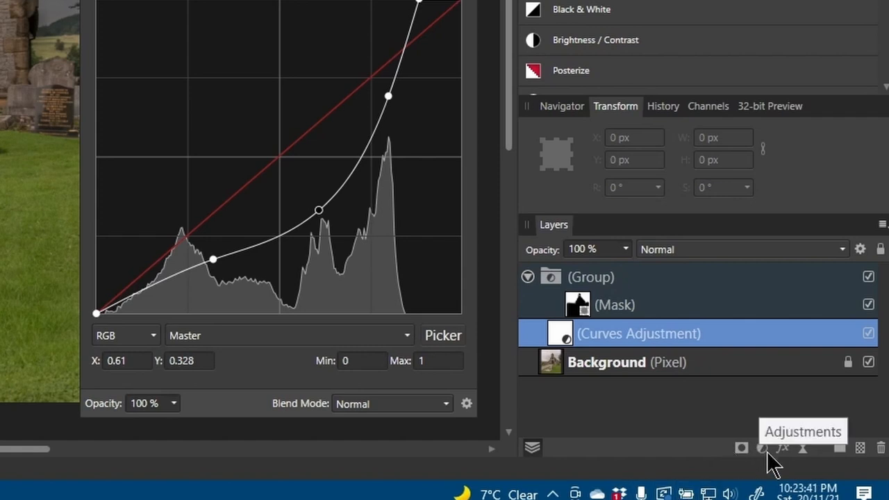
Add a White Balance adjustment inside the group and drag it warmer so the clouds glow sunset orange.
left_click(761, 447)
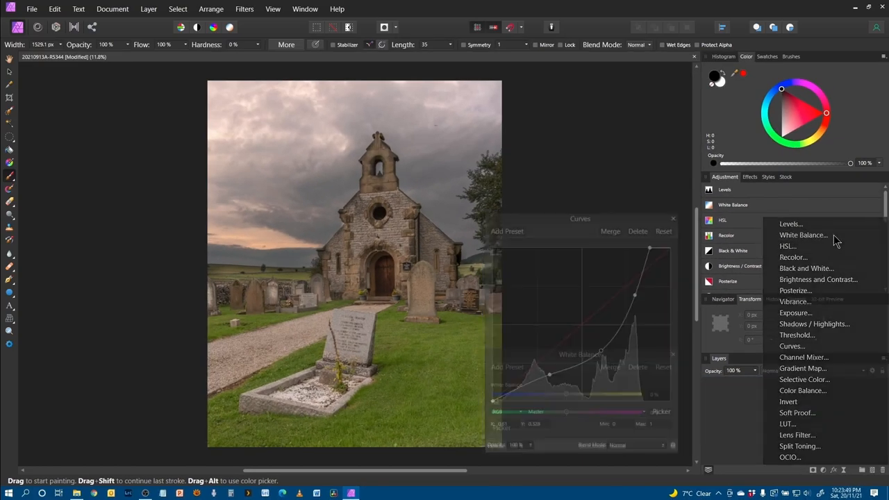
left_click(802, 234)
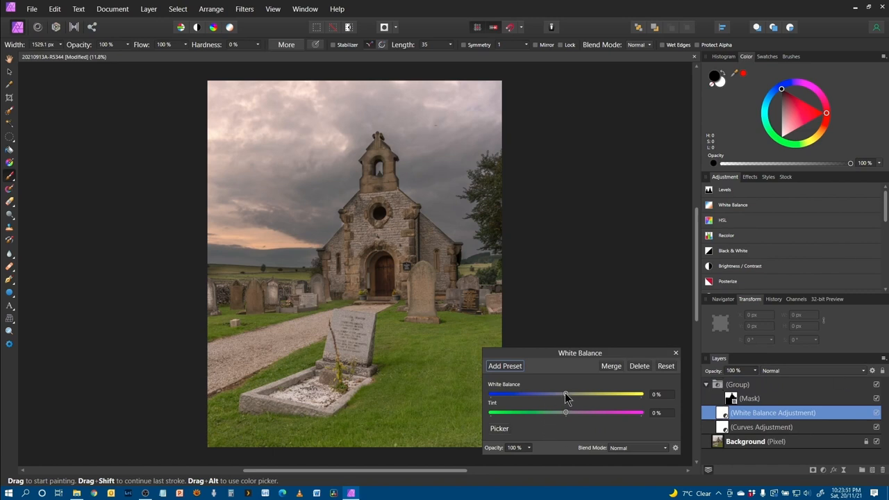
left_click_drag(567, 394, 608, 395)
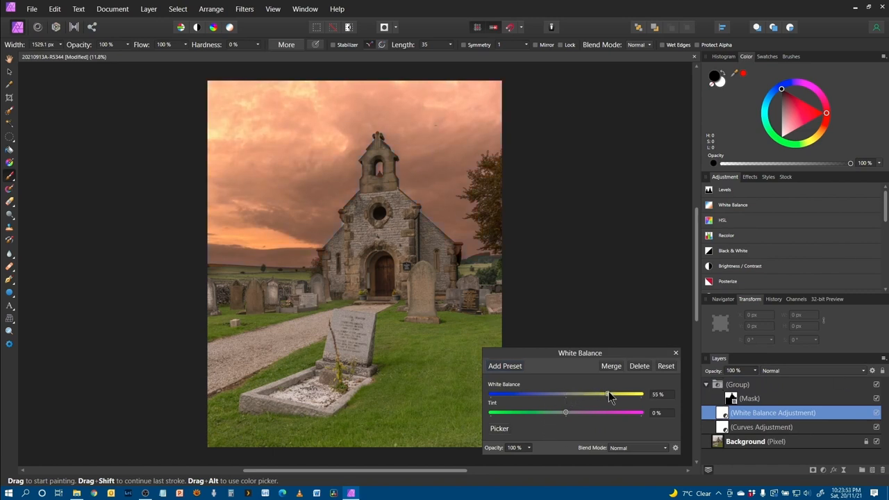
left_click_drag(608, 395, 601, 395)
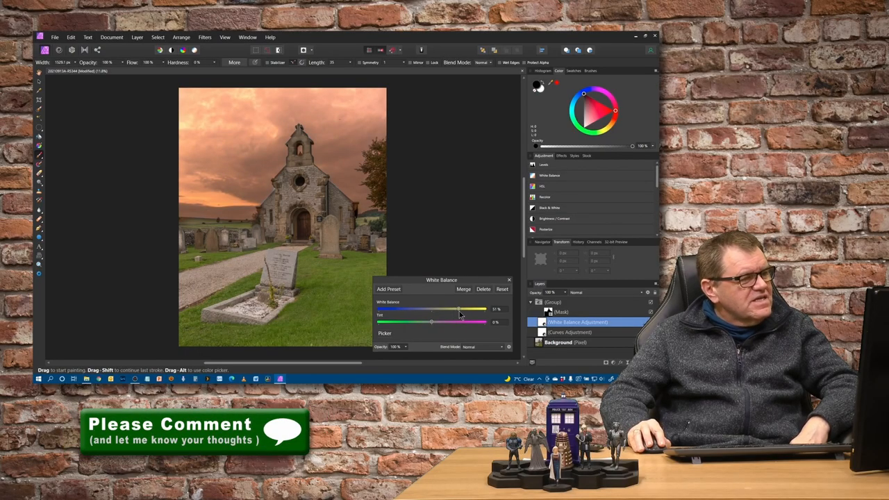
left_click_drag(458, 309, 451, 308)
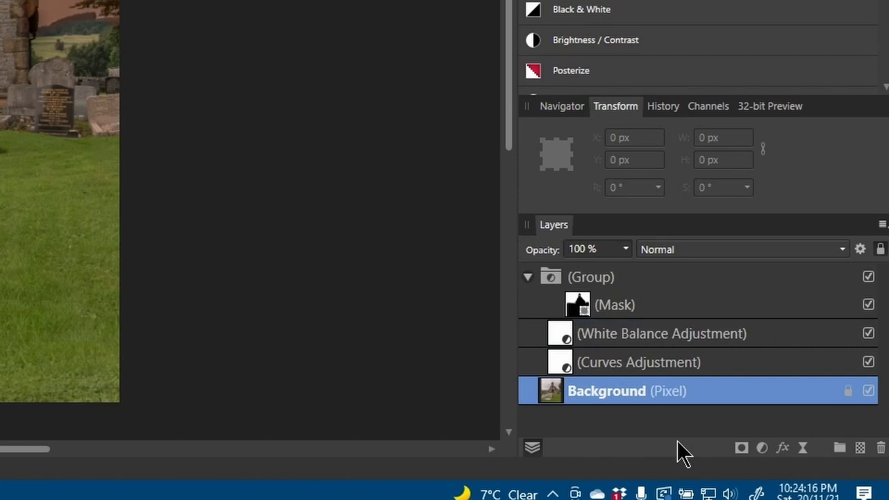
mouse_move(784, 430)
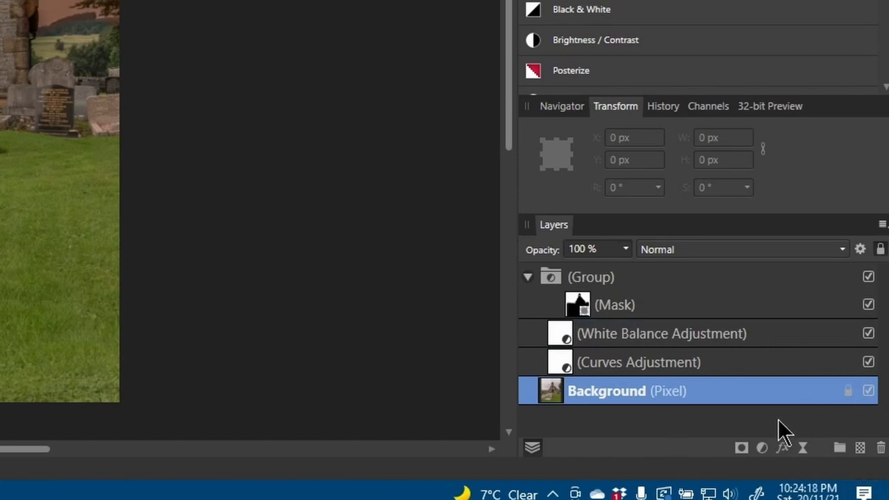
mouse_move(761, 447)
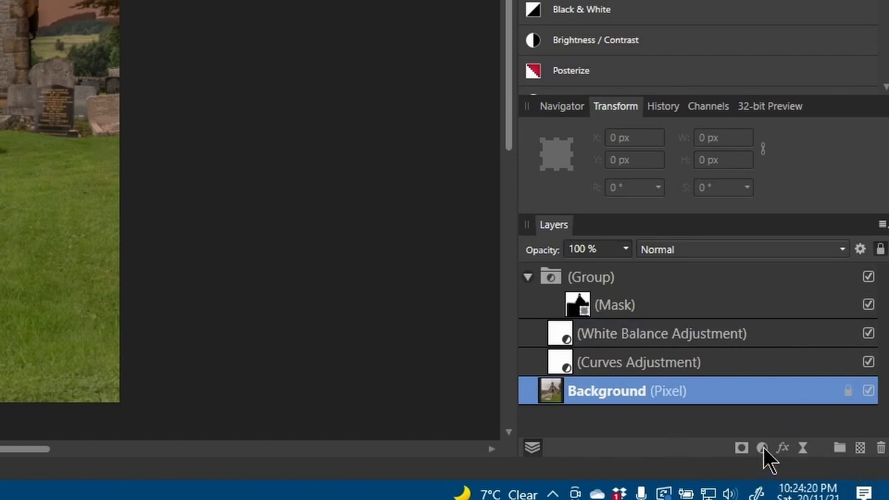
Add a Split Toning adjustment above the Background, outside the sky group.
left_click(761, 447)
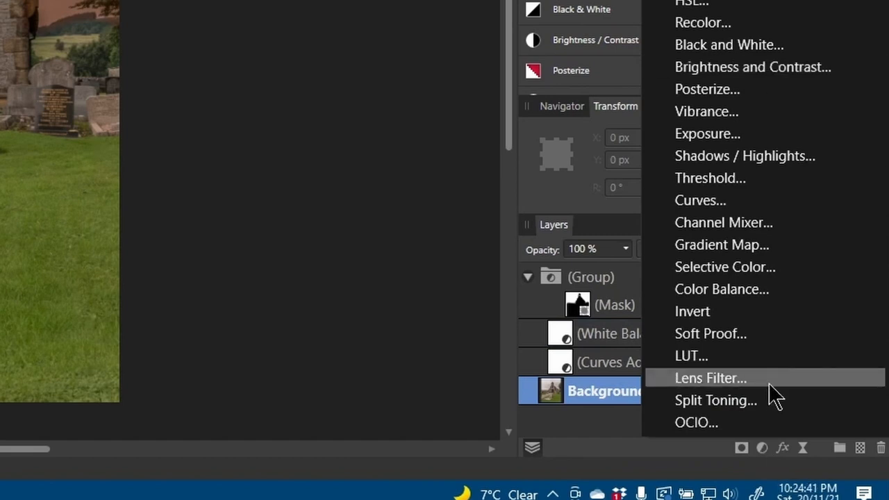
left_click(715, 400)
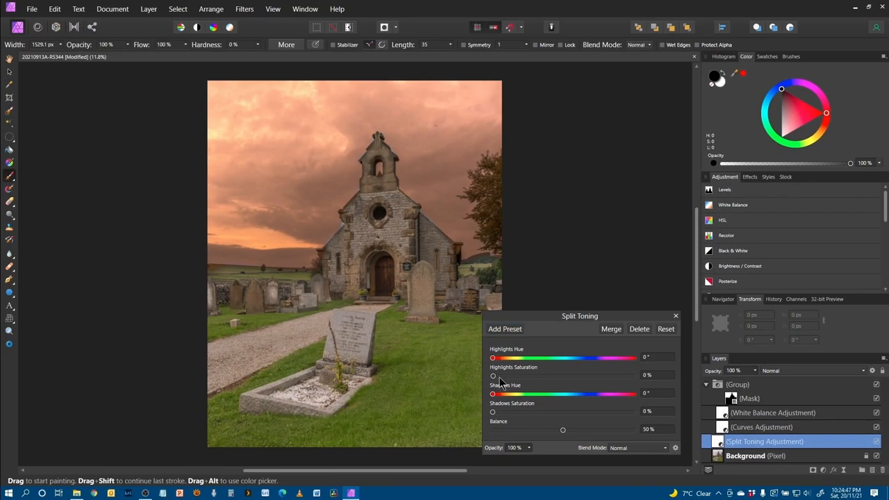
Raise both tint saturations and set Highlights Hue near 40° and Shadows Hue near 34° for orange toning.
left_click_drag(492, 375, 547, 375)
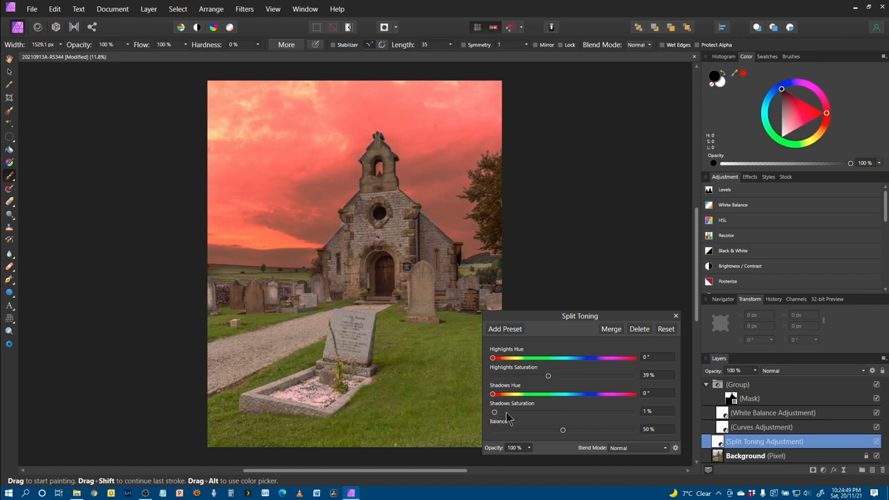
left_click_drag(495, 411, 552, 411)
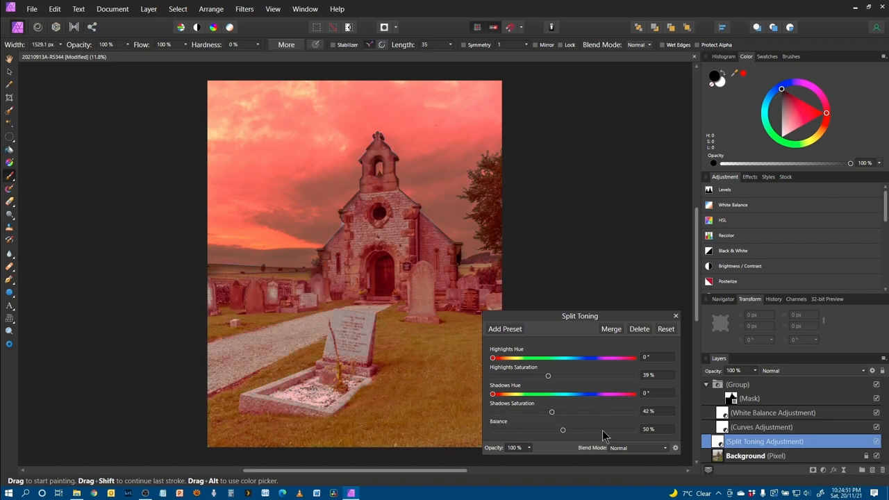
mouse_move(493, 367)
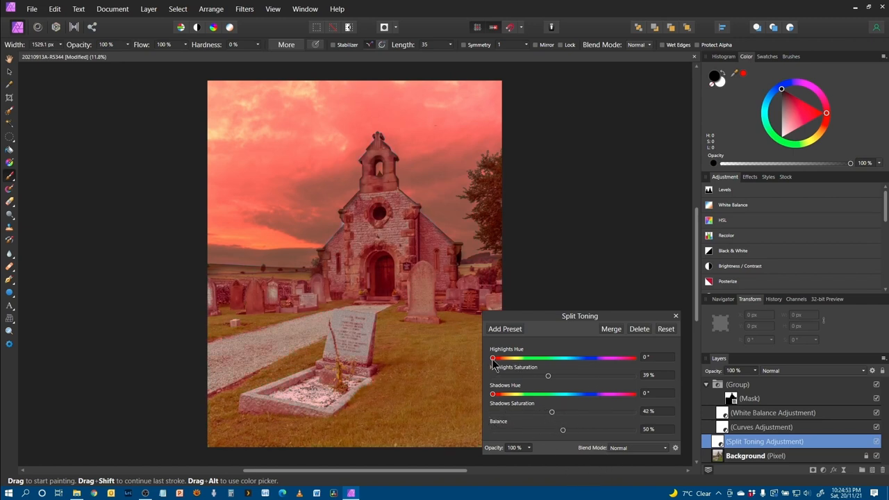
left_click_drag(493, 356, 505, 357)
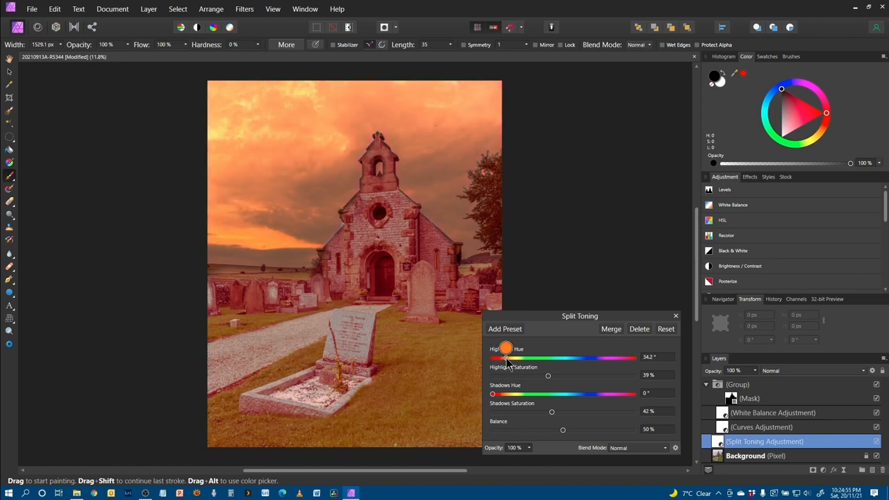
left_click_drag(506, 357, 511, 357)
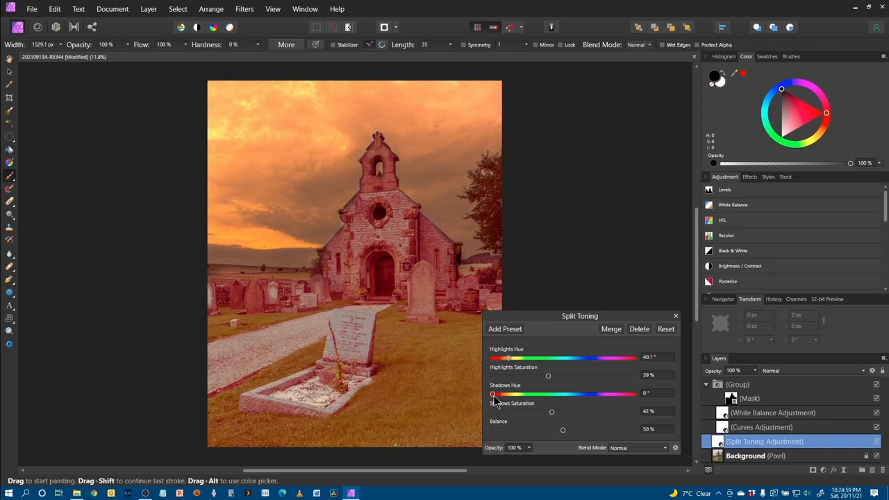
left_click_drag(493, 395, 505, 395)
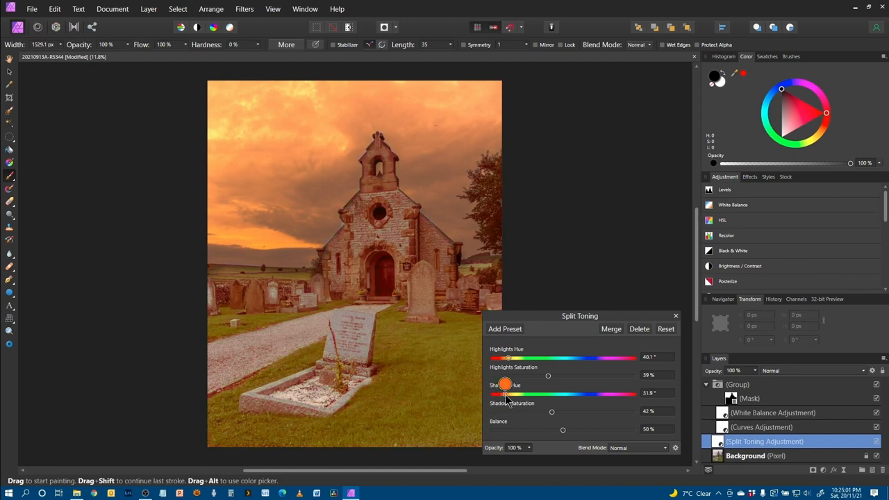
left_click_drag(506, 383, 506, 395)
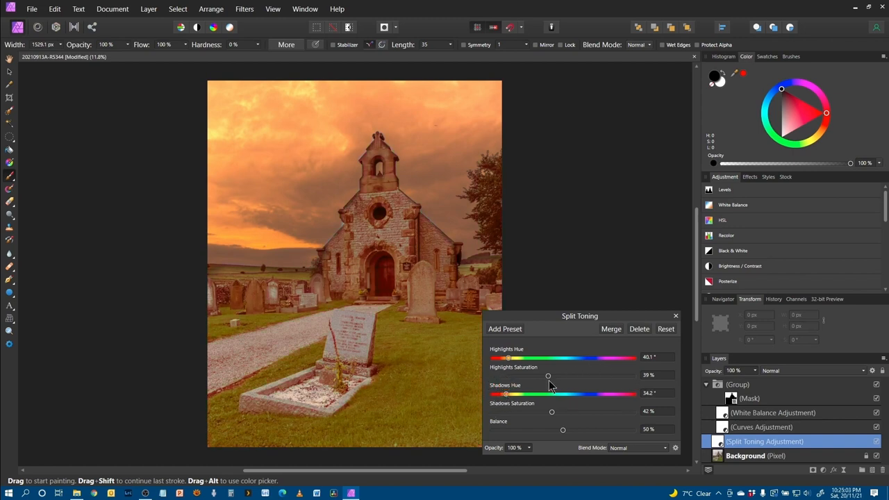
Lower the highlight and shadow saturations into the 20s and tune the toning Balance.
left_click_drag(551, 411, 534, 411)
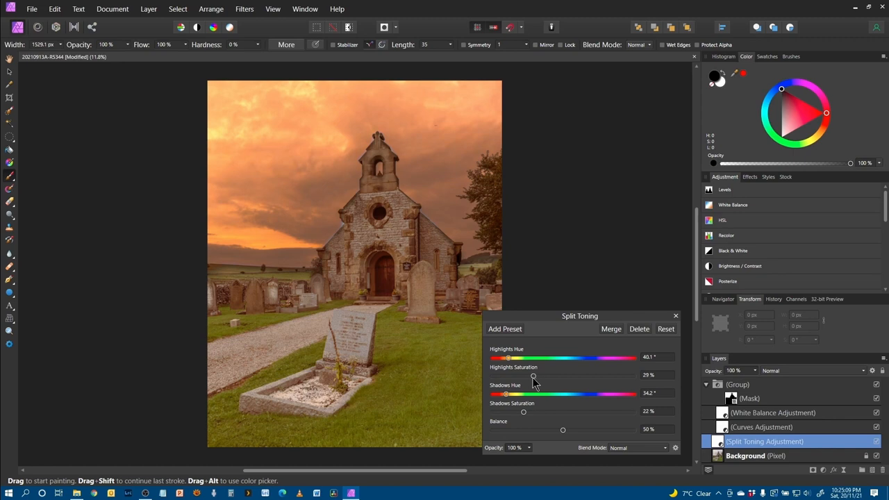
left_click_drag(562, 429, 569, 429)
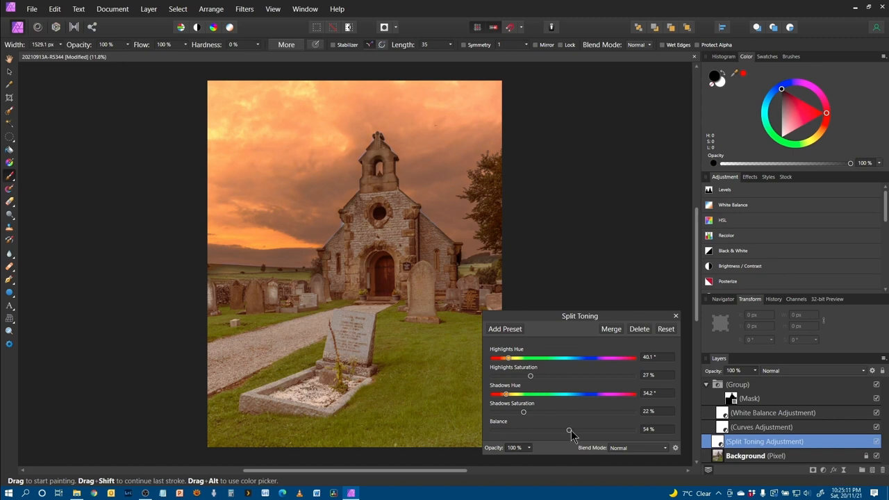
left_click_drag(569, 430, 547, 431)
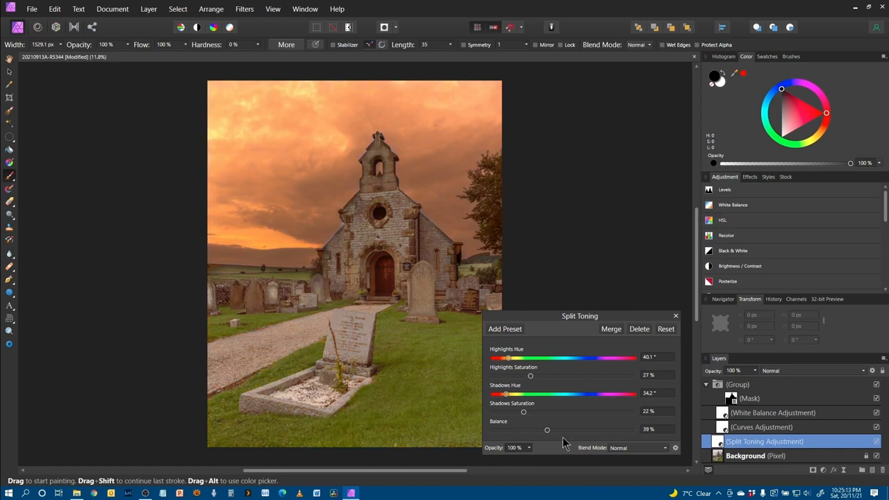
left_click_drag(547, 430, 569, 430)
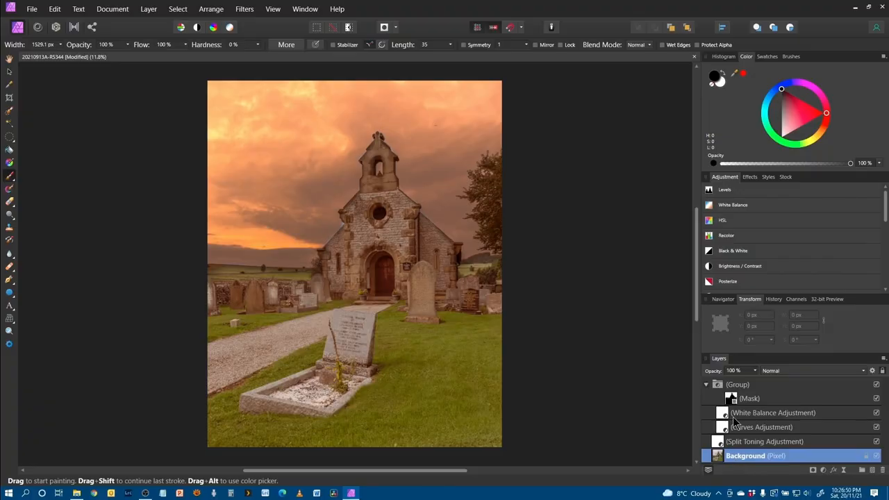
left_click(761, 428)
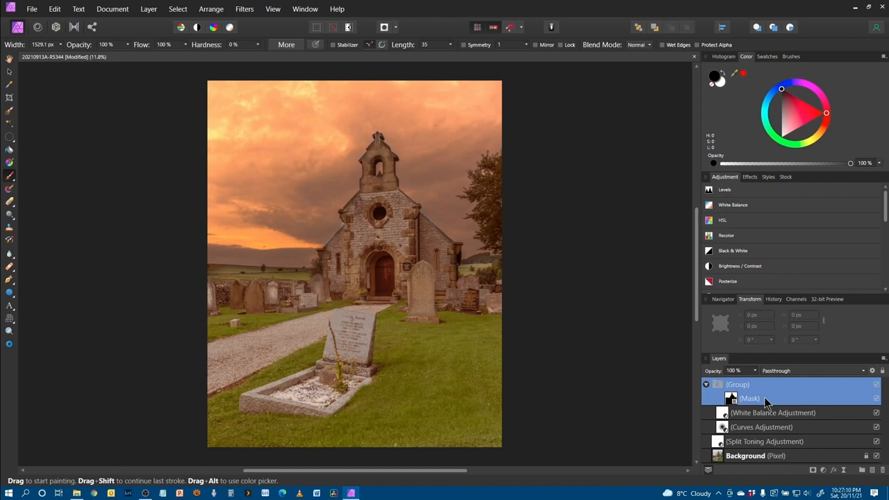
mouse_move(734, 405)
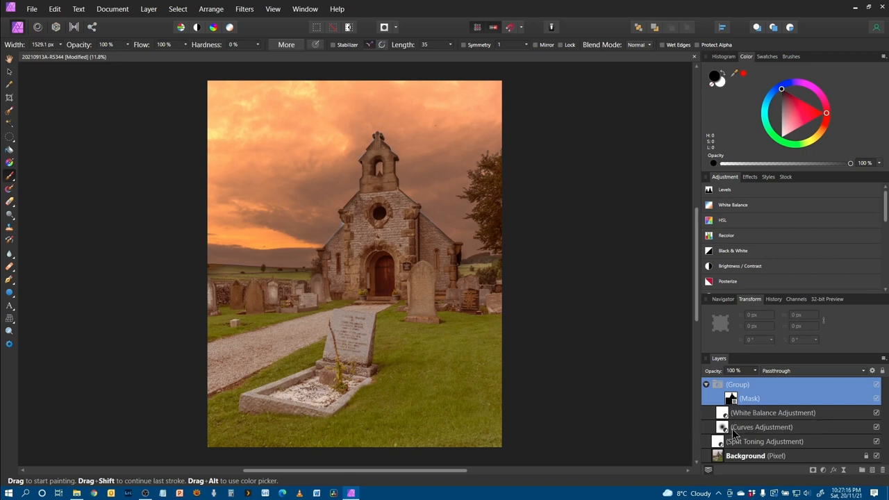
mouse_move(766, 454)
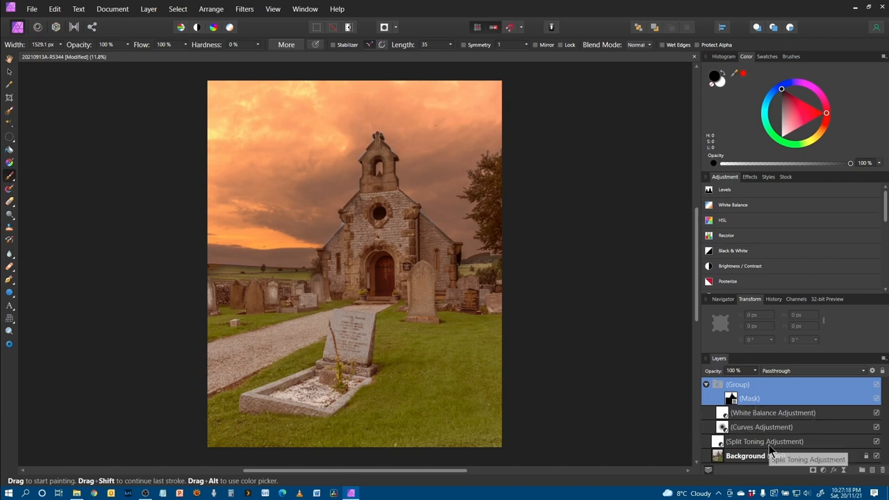